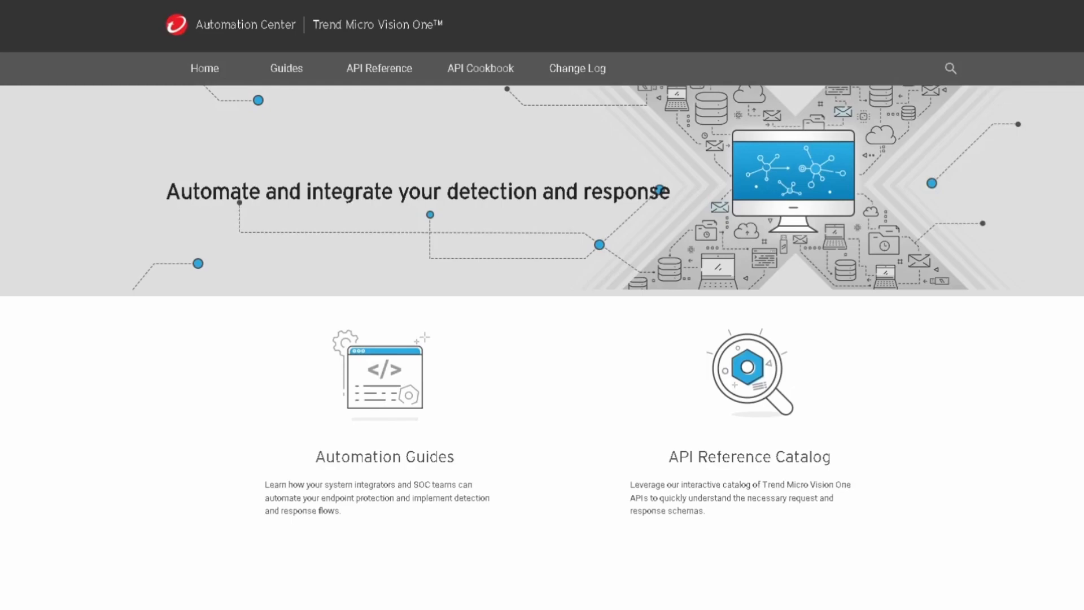
pyautogui.moveTo(394, 17)
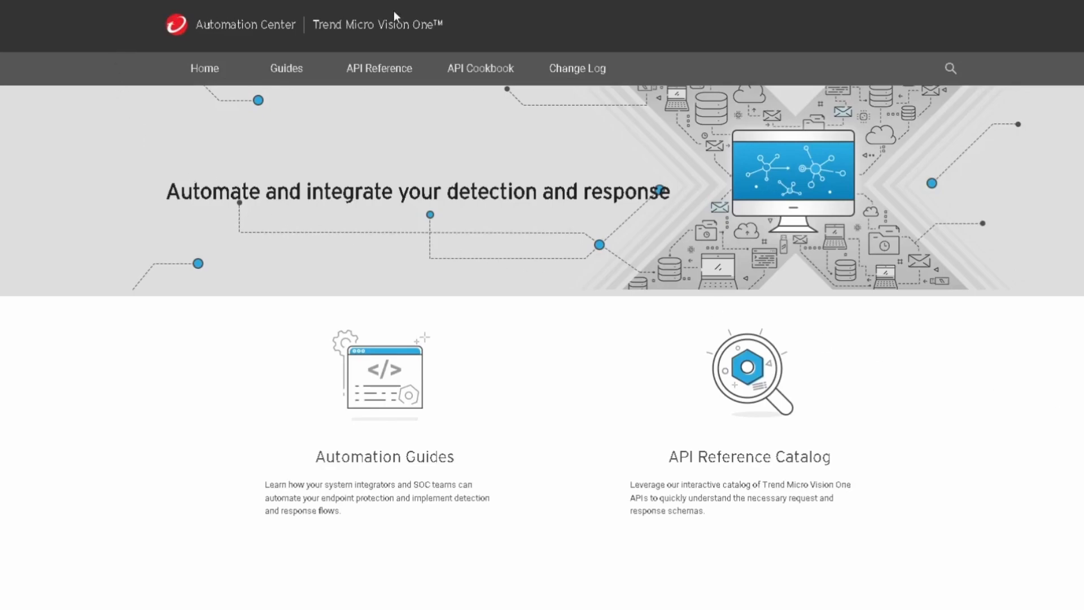
pyautogui.moveTo(436, 14)
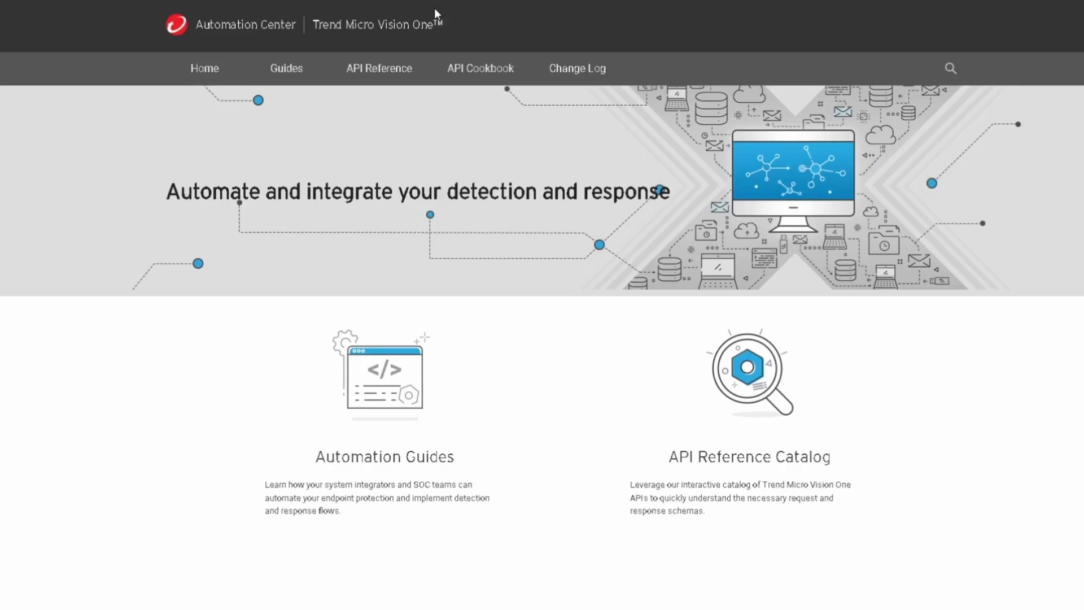
# - Open the v2.0 Public API reference and browse its categories down to Single Sign-On, Search and SIEM
pyautogui.click(378, 68)
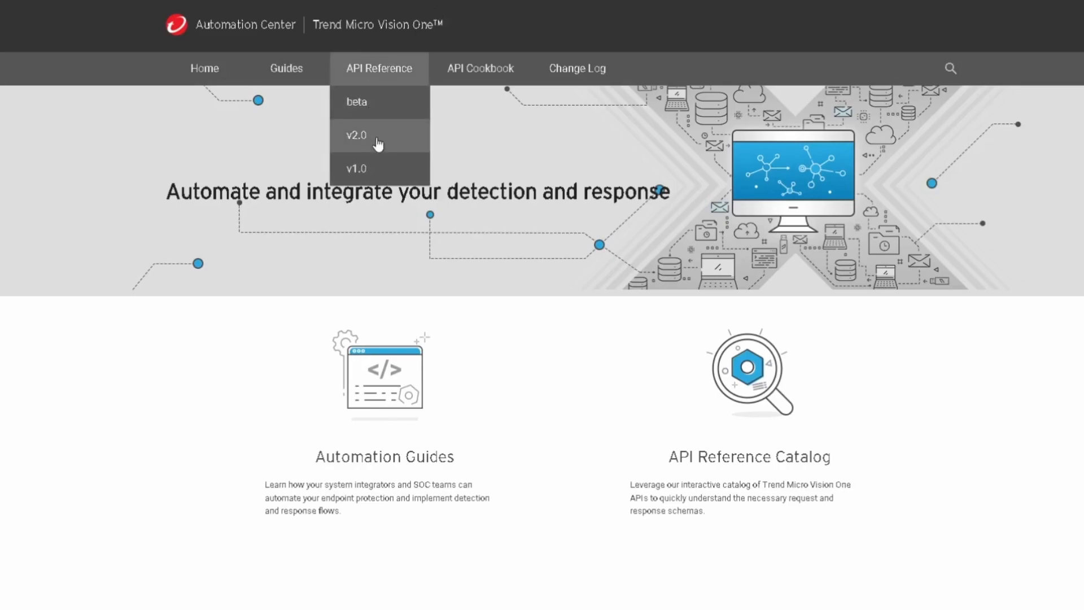
pyautogui.click(356, 135)
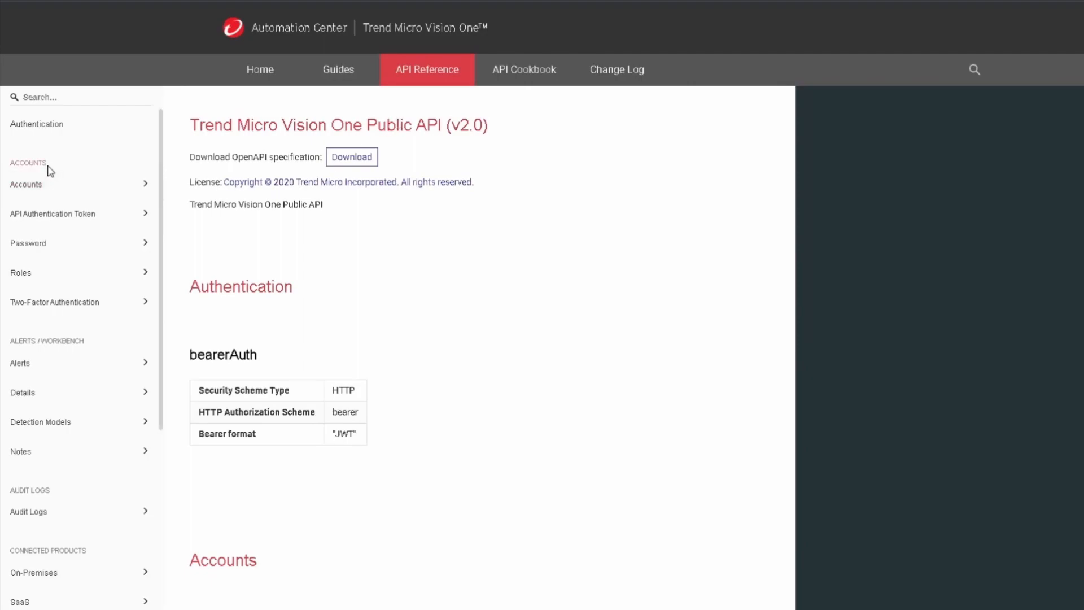
pyautogui.scroll(-3)
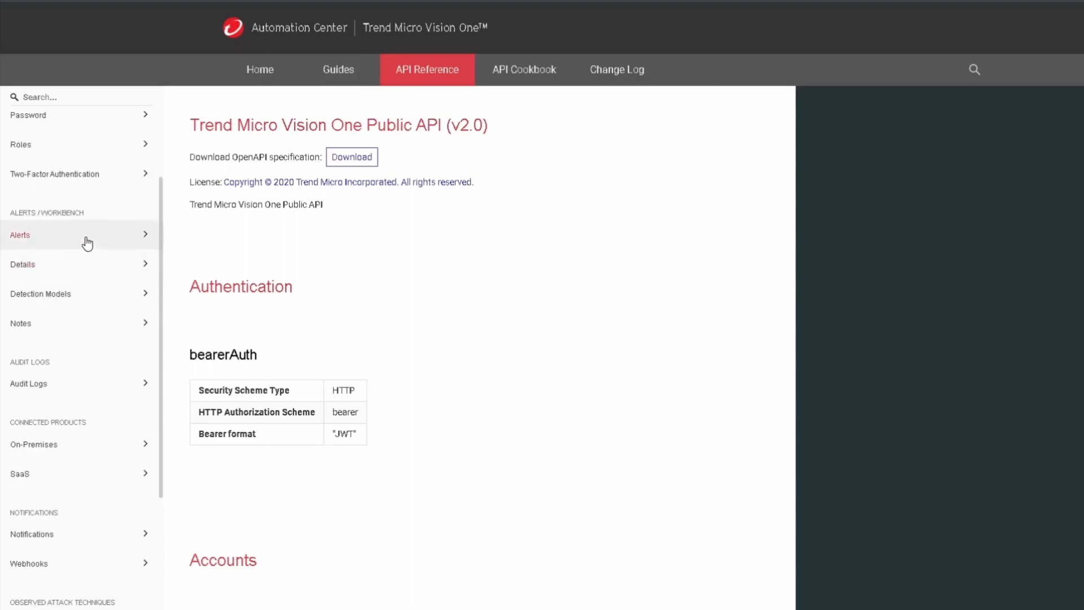
pyautogui.scroll(-3)
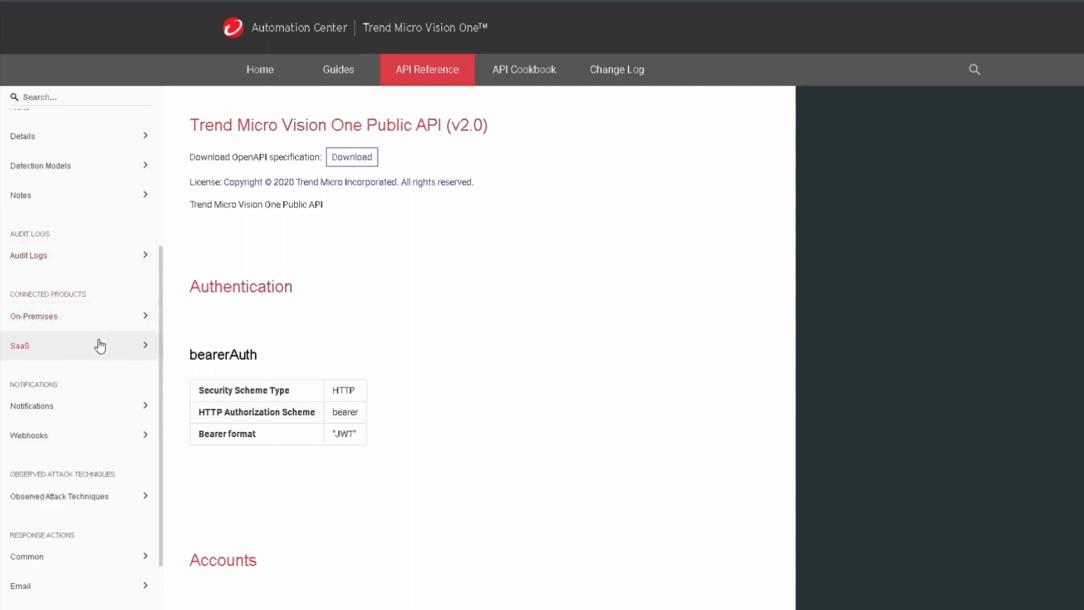
pyautogui.scroll(-3)
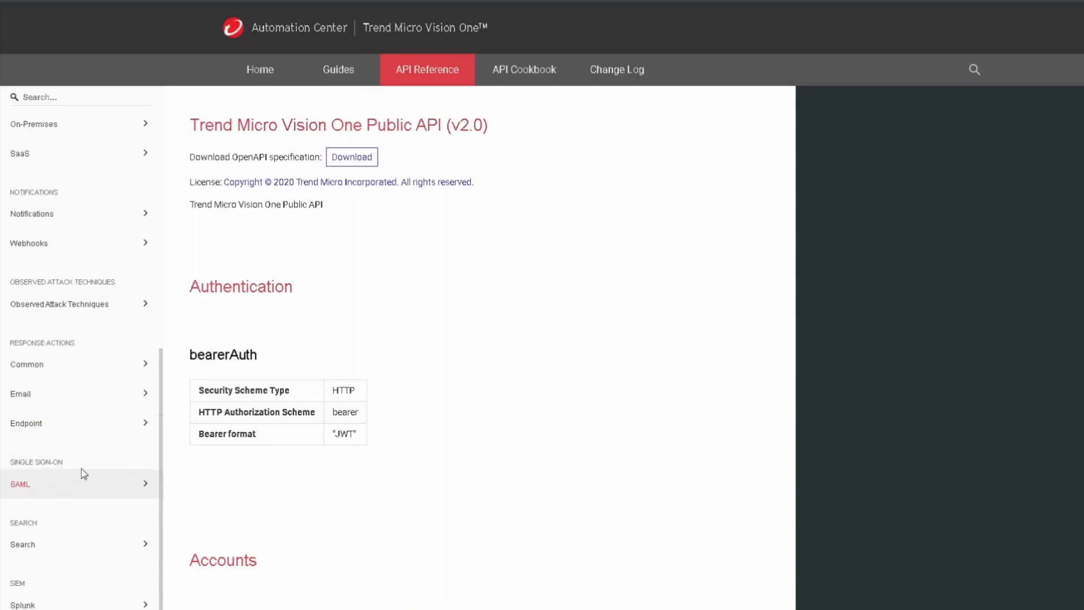
# - Expand the Endpoint response action APIs and view the Isolate endpoint request sample in Python
pyautogui.click(26, 422)
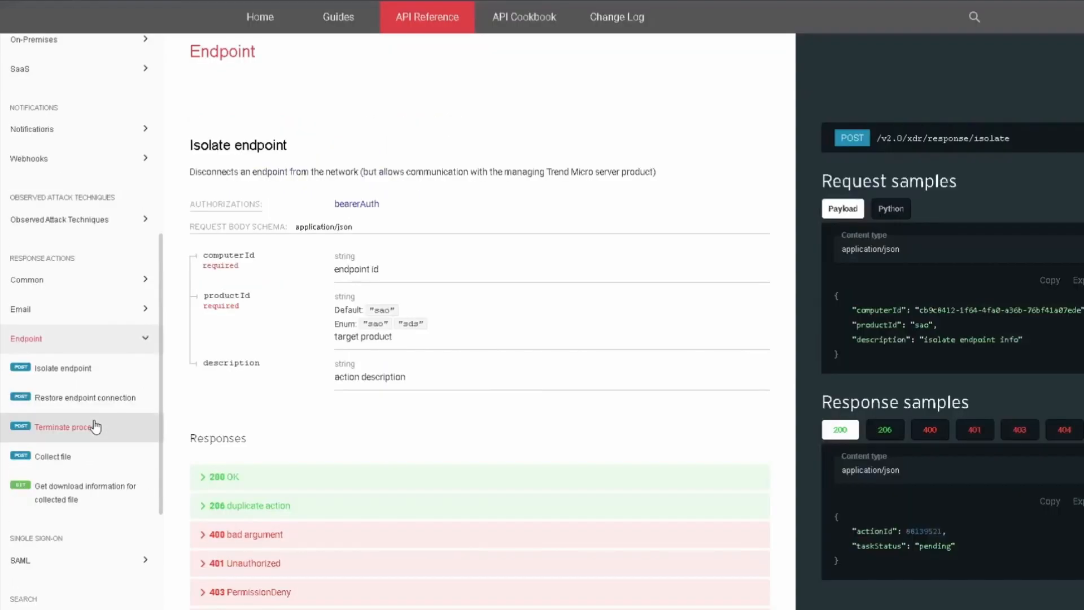
pyautogui.scroll(-3)
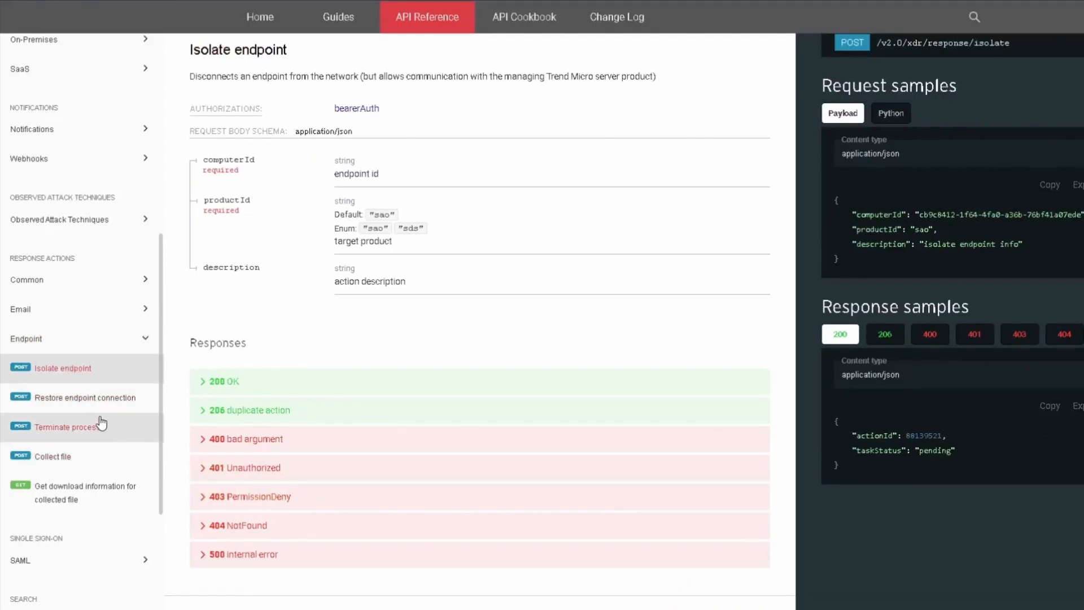
pyautogui.moveTo(112, 368)
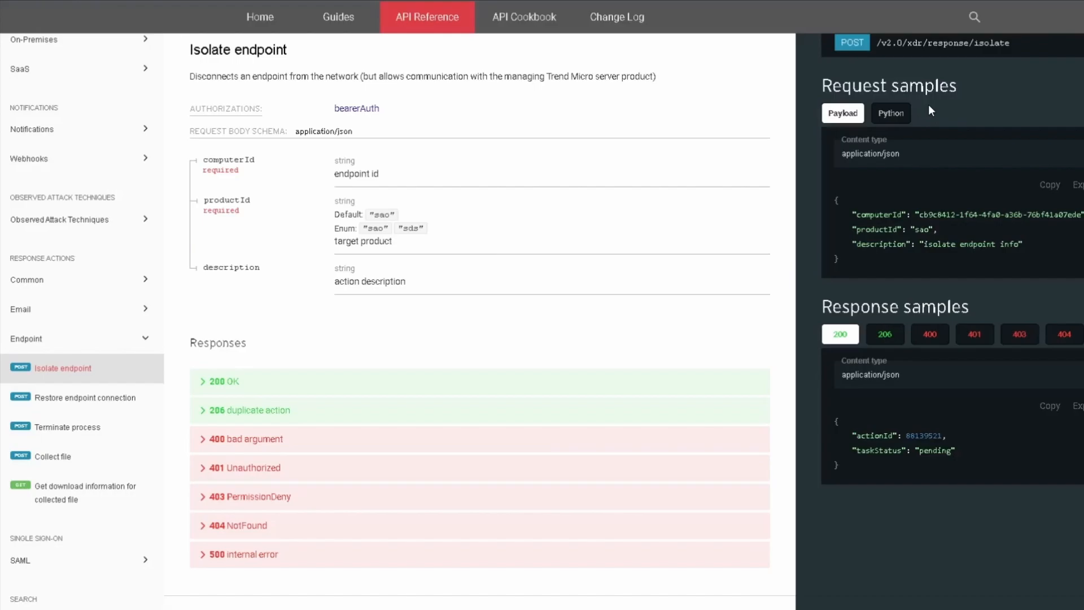
pyautogui.click(891, 113)
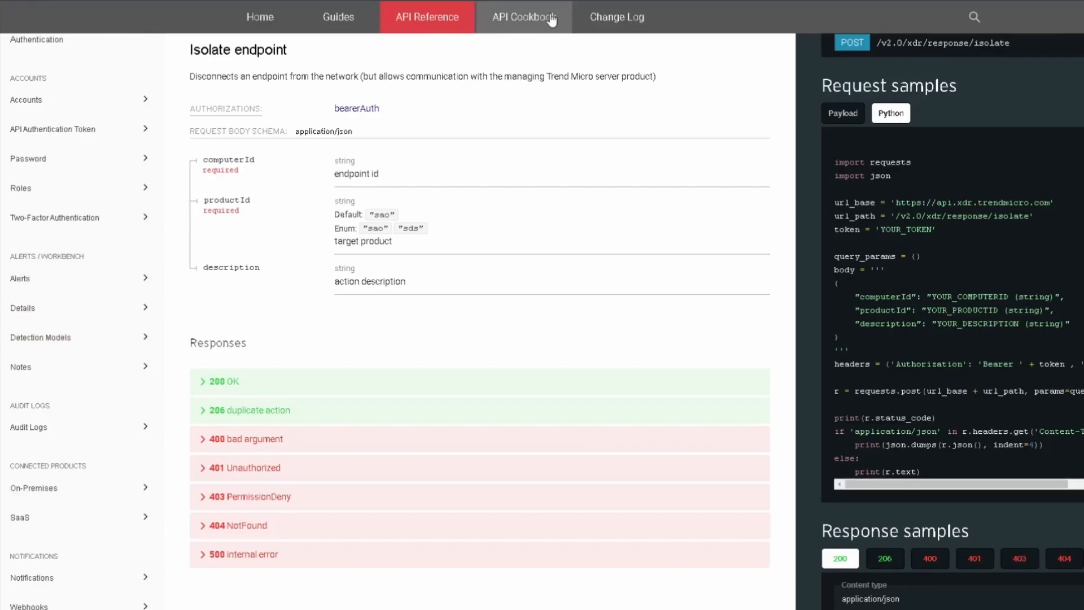
# - Go to the API Cookbook and reach the 'Perform threat hunting based on IoCs' workflow
pyautogui.click(523, 17)
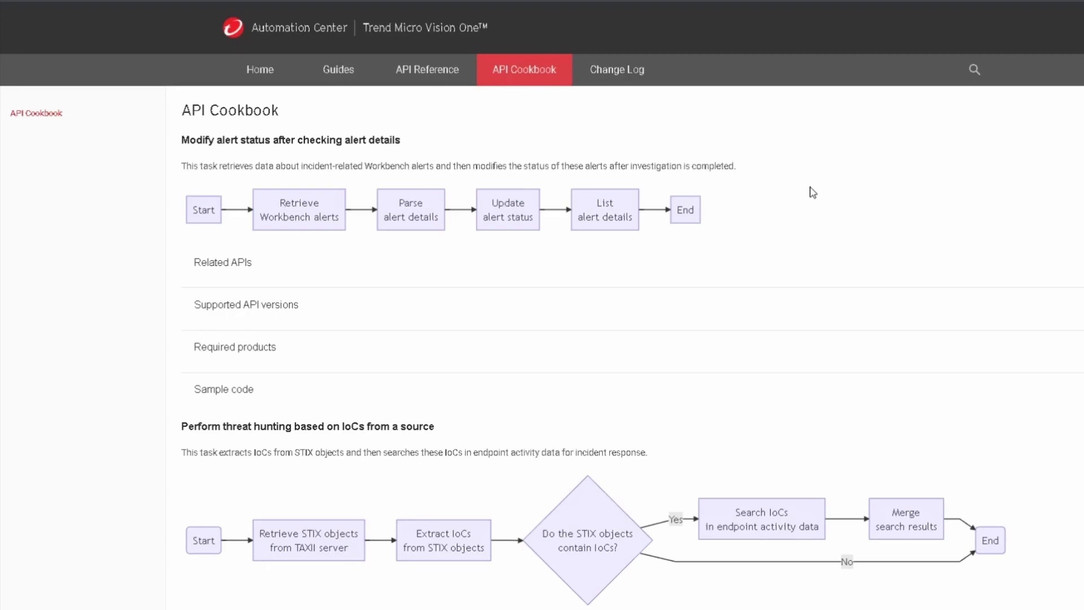
pyautogui.scroll(-3)
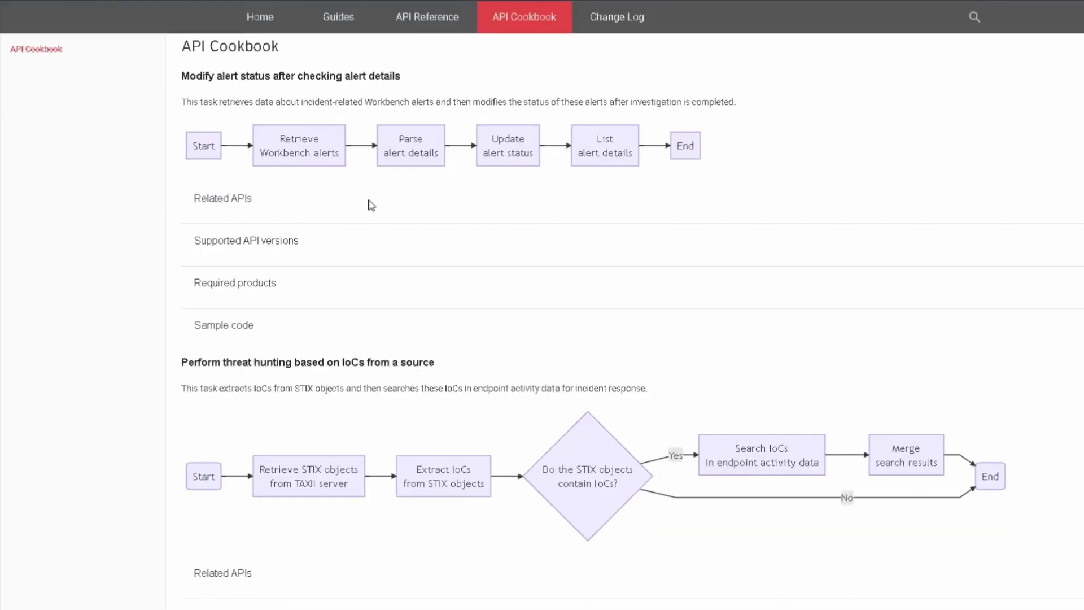
pyautogui.scroll(-3)
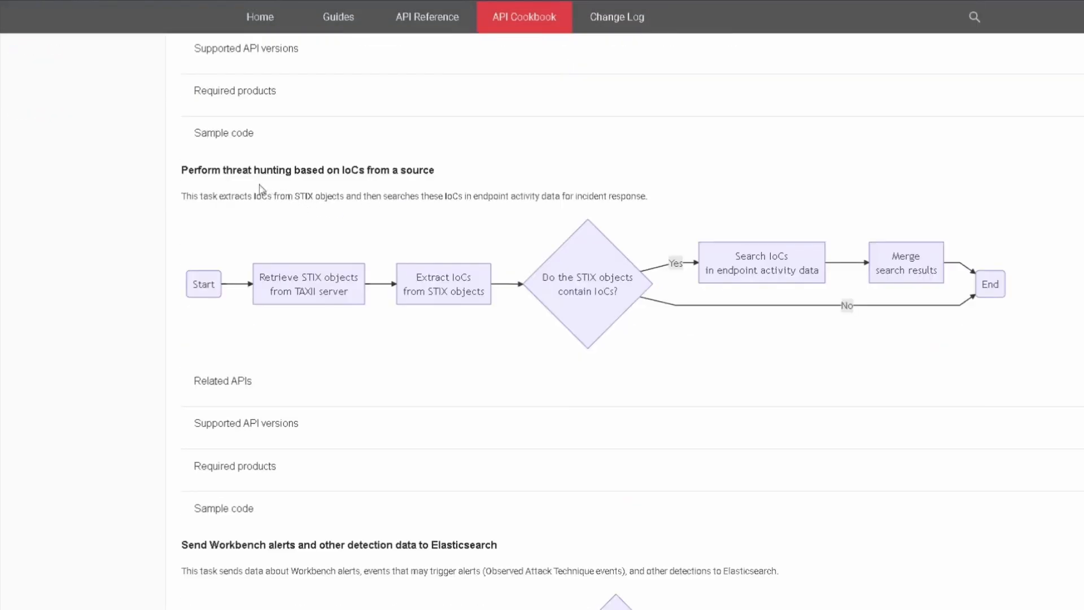
pyautogui.moveTo(175, 175)
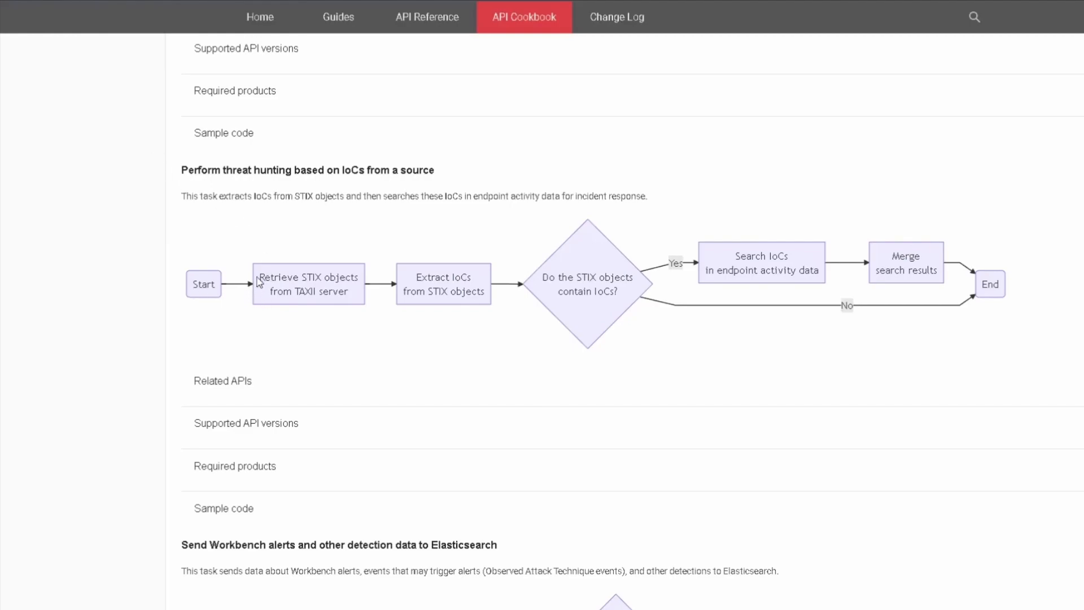
pyautogui.moveTo(358, 303)
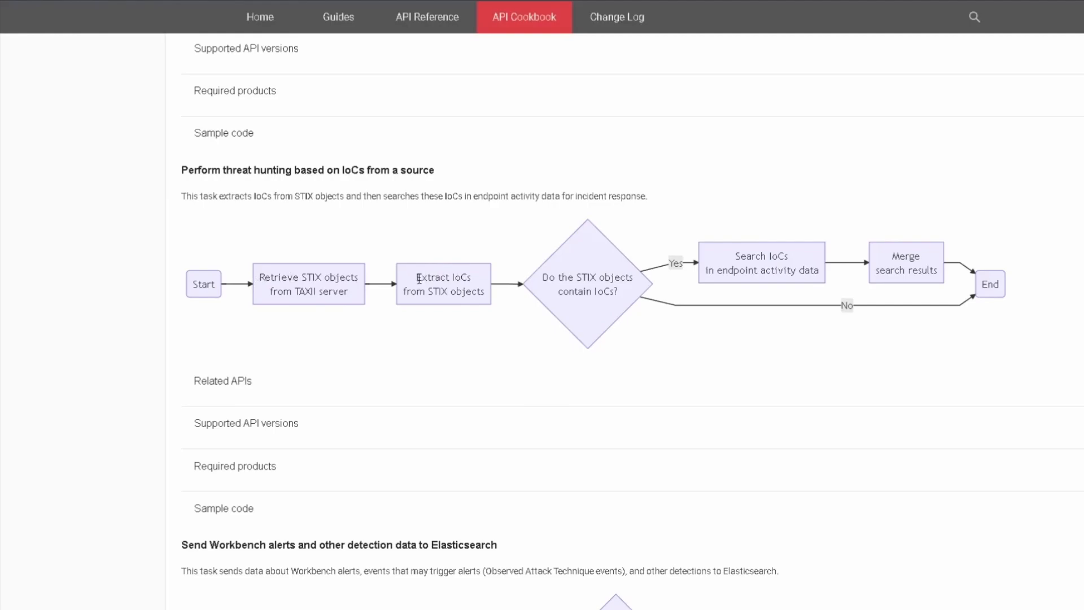
pyautogui.moveTo(590, 270)
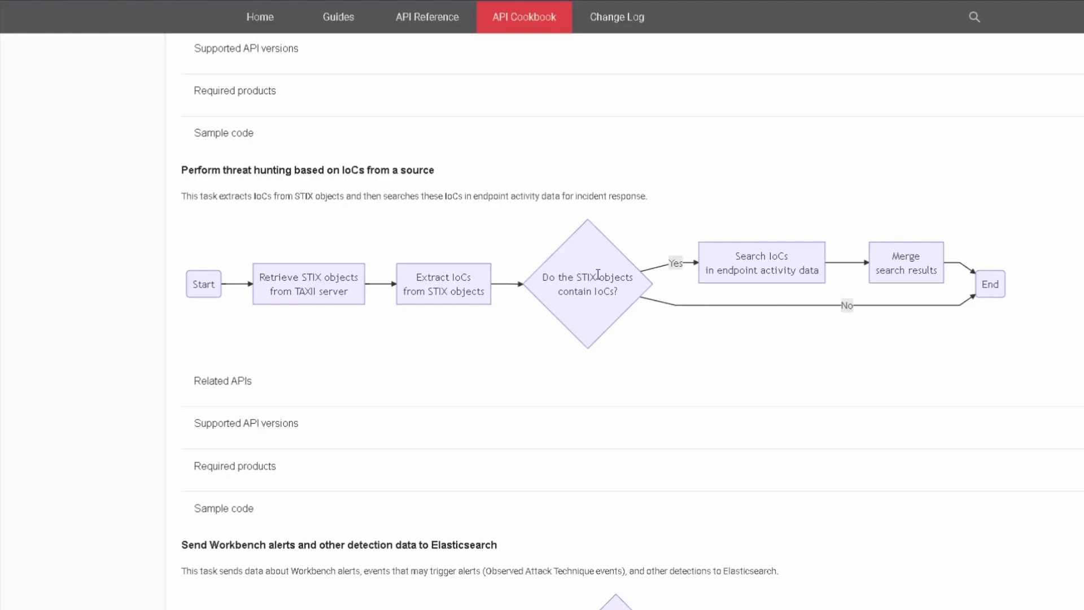
pyautogui.moveTo(824, 271)
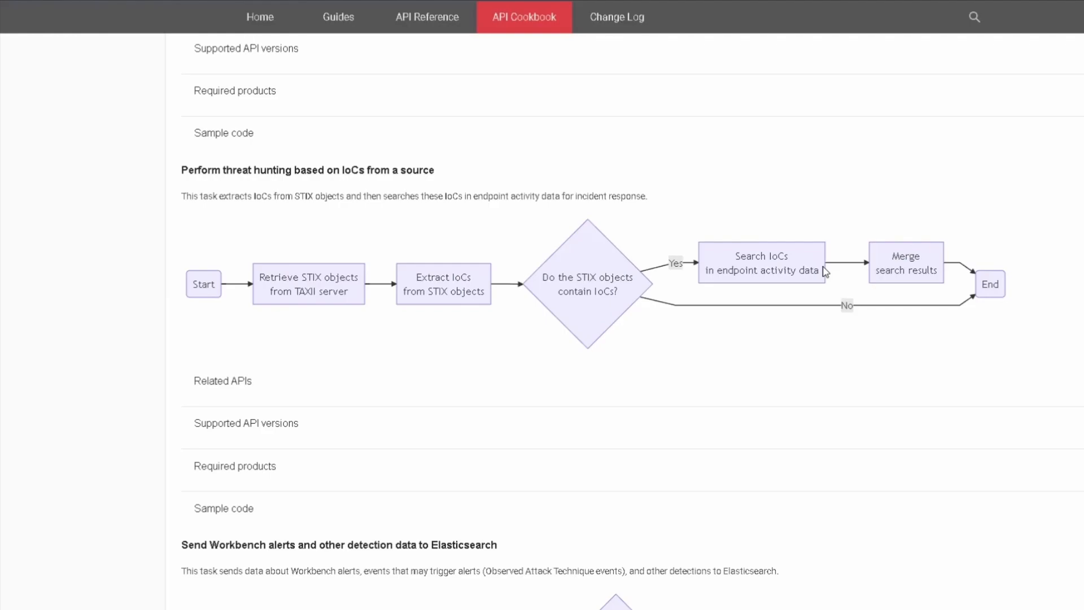
# - Show required products and sample code for IoC threat hunting, then open its Python sample on GitHub
pyautogui.click(222, 381)
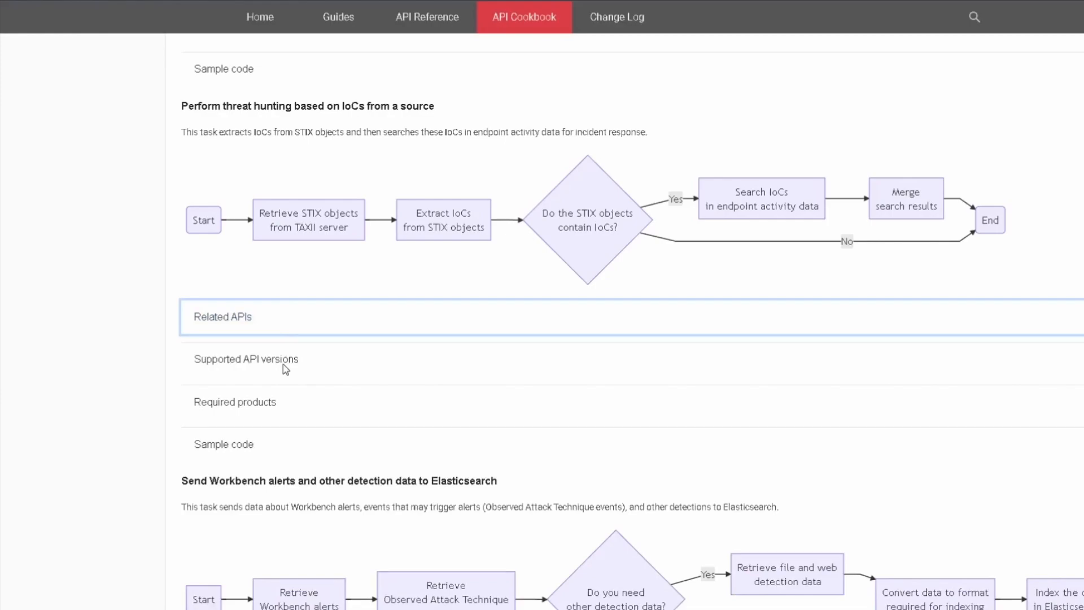
pyautogui.click(235, 402)
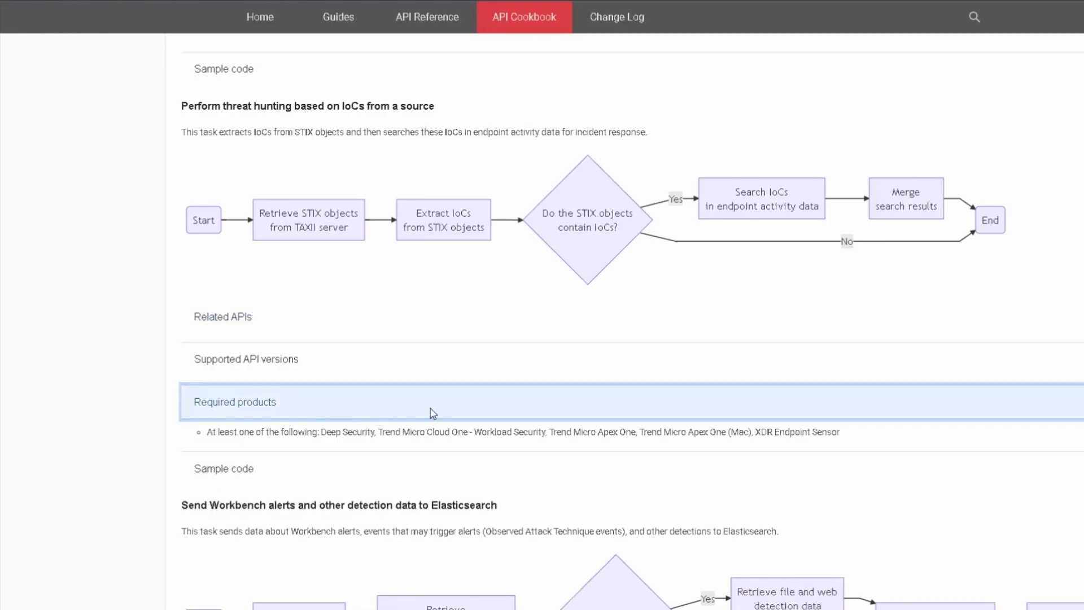
pyautogui.click(235, 402)
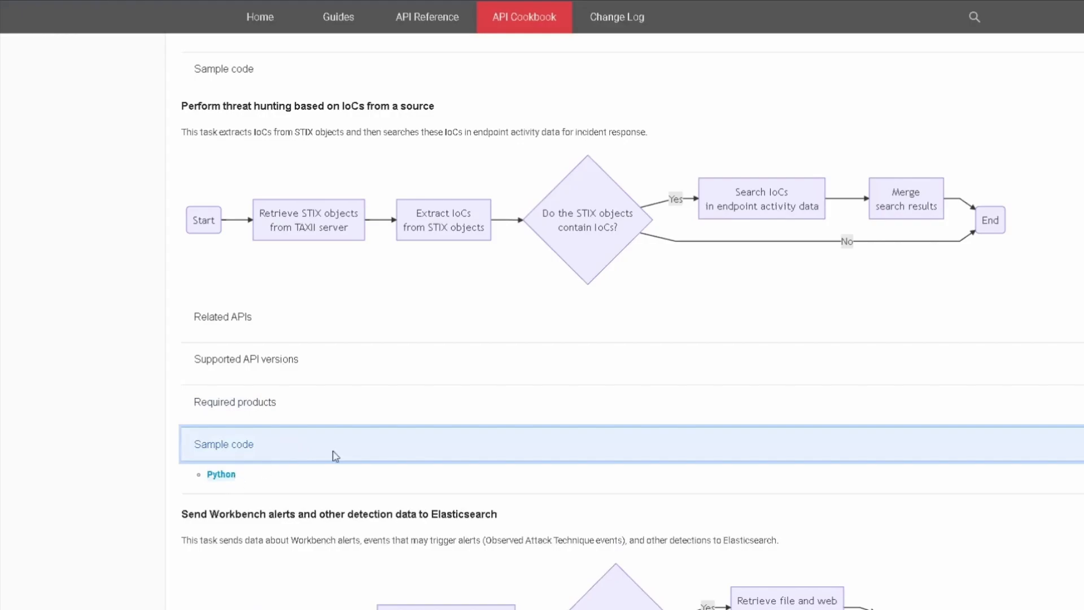
pyautogui.click(220, 474)
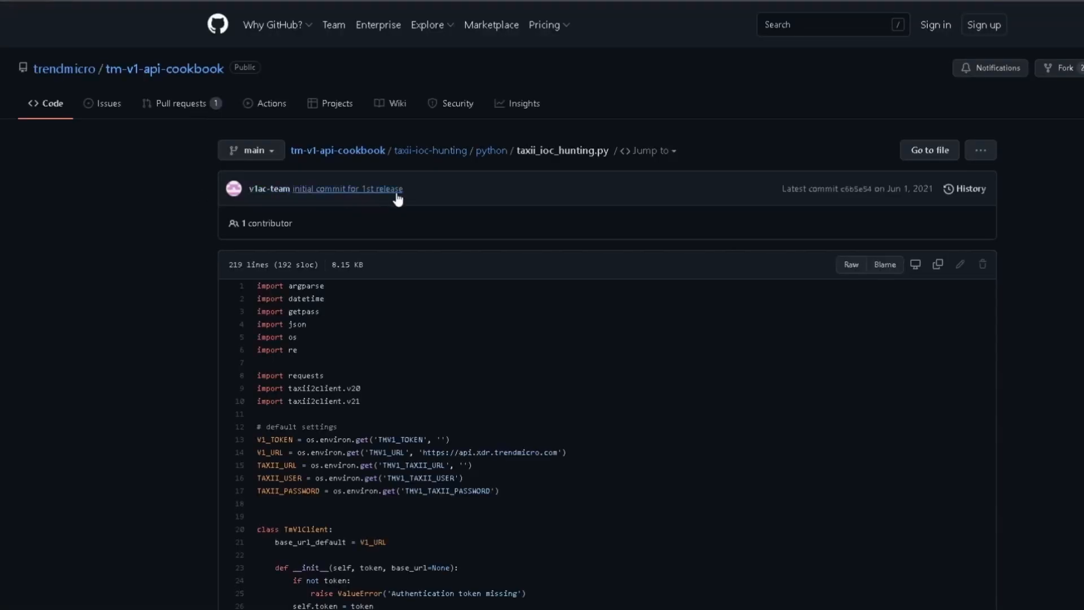
pyautogui.moveTo(104, 207)
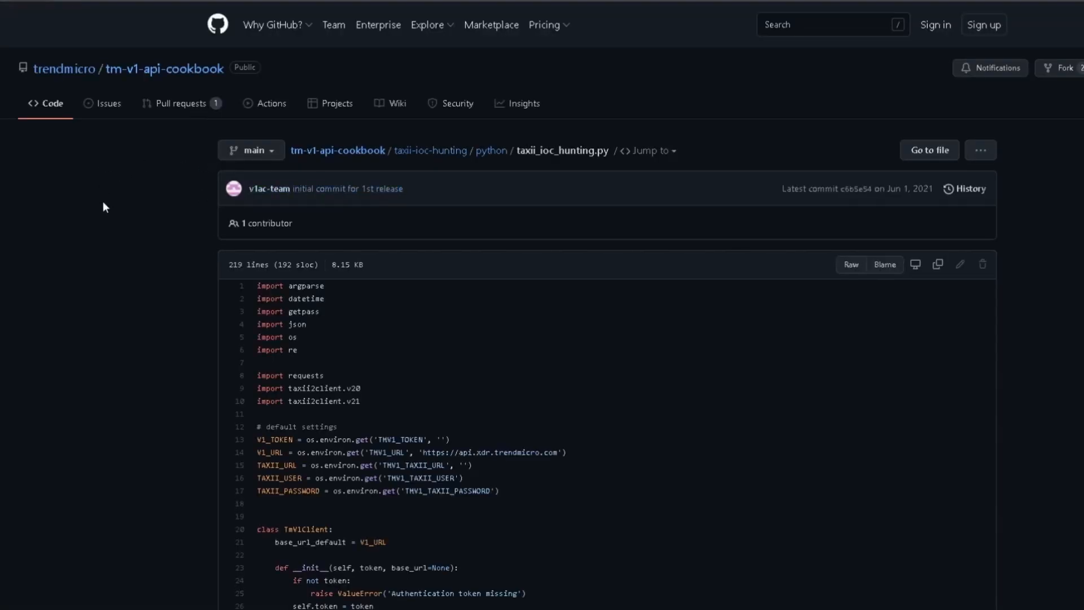
# - Read through taxii_ioc_hunting.py on GitHub and return to the API Cookbook page
pyautogui.scroll(-3)
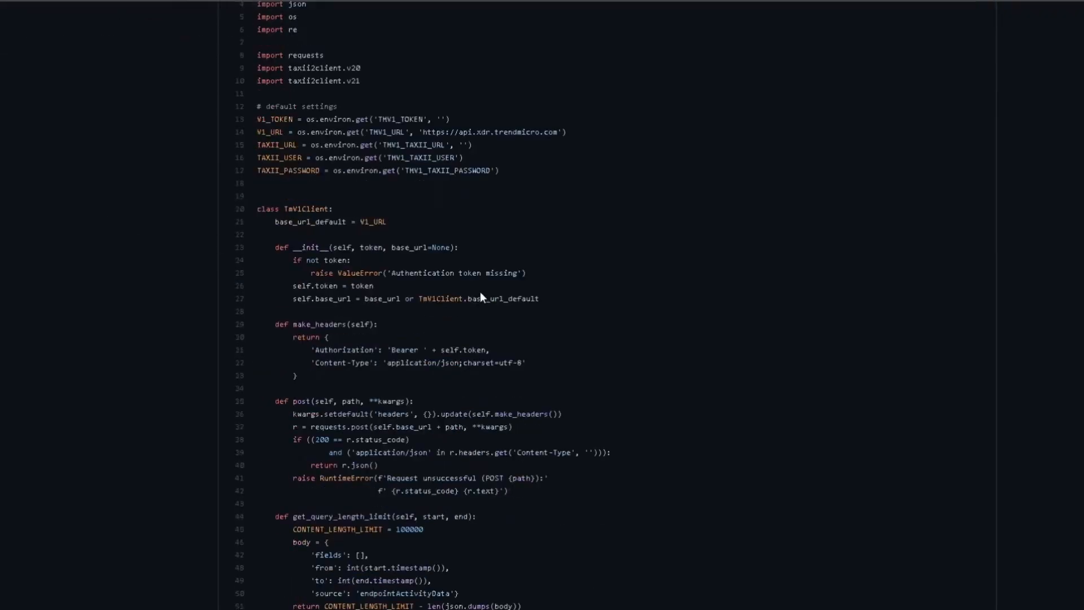
pyautogui.scroll(-3)
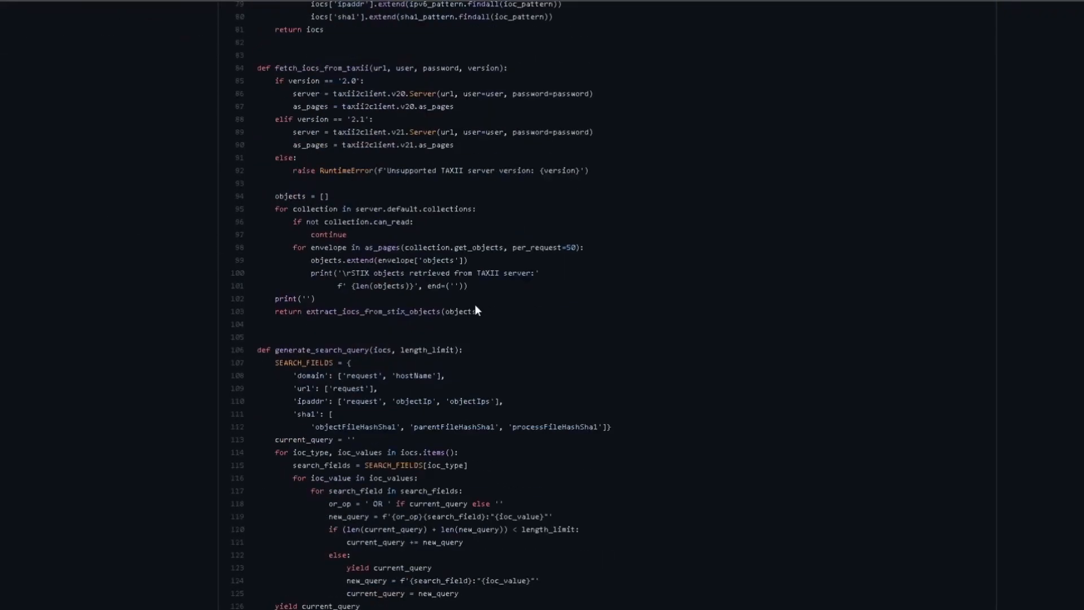
pyautogui.scroll(3)
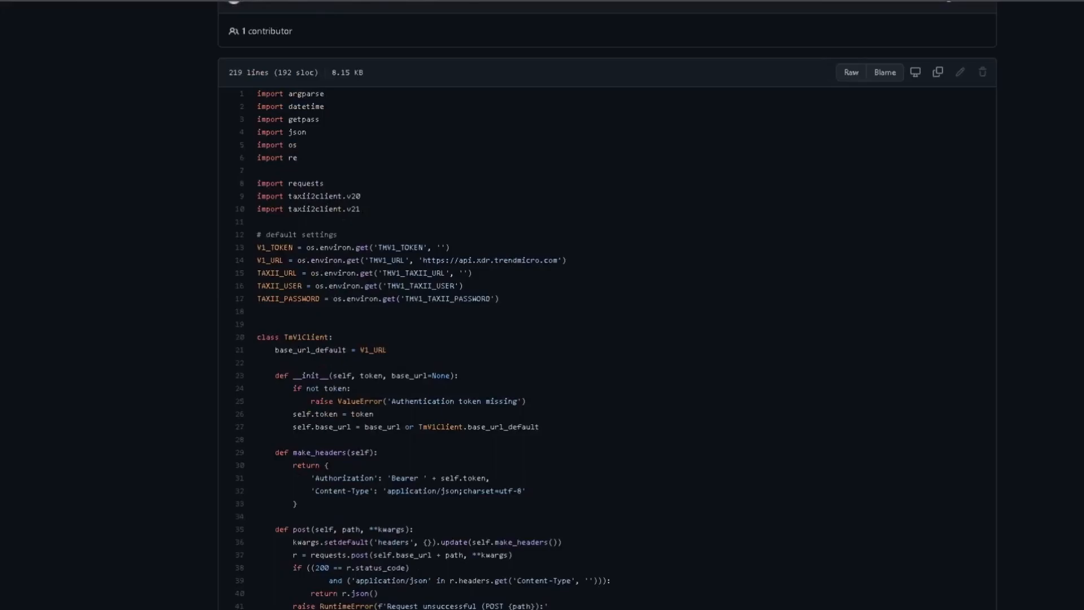
pyautogui.click(523, 17)
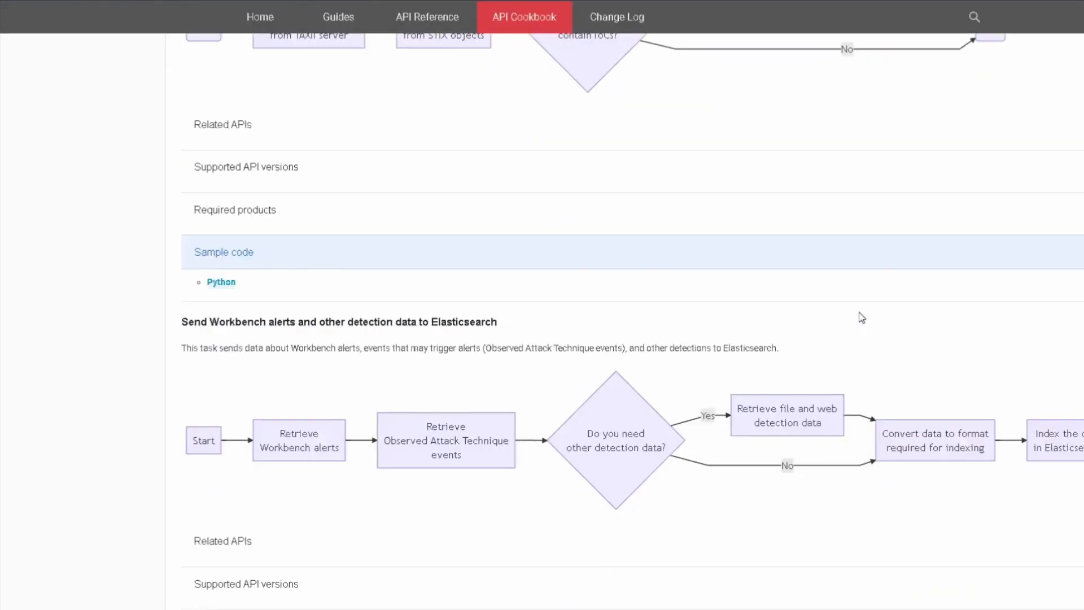
# - Scroll the Cookbook to the 'Take a response action on the highlighted object in a Workbench alert' flowchart
pyautogui.scroll(-3)
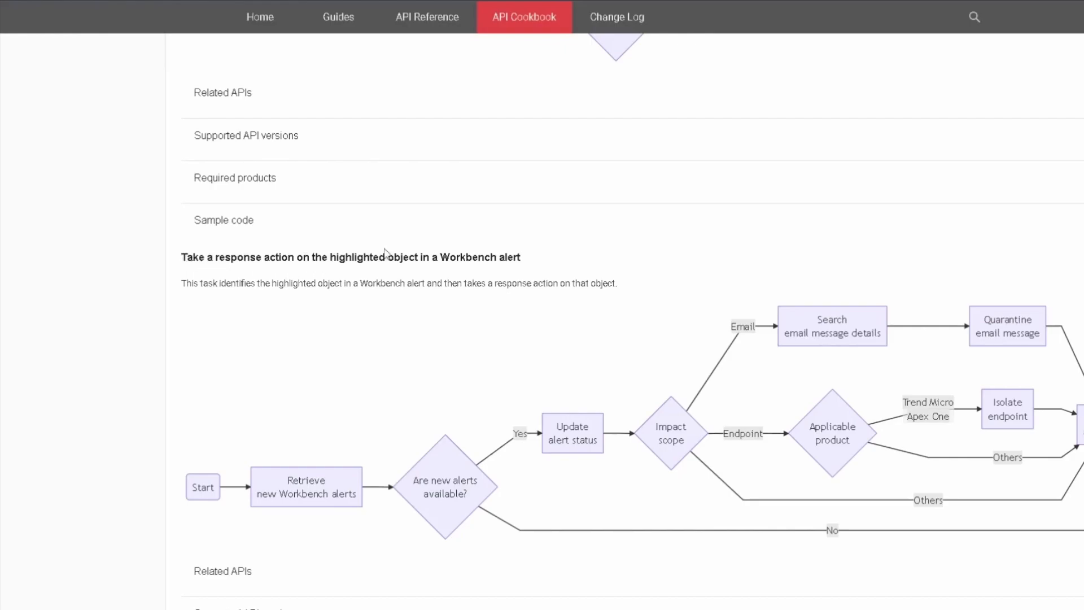
pyautogui.moveTo(513, 242)
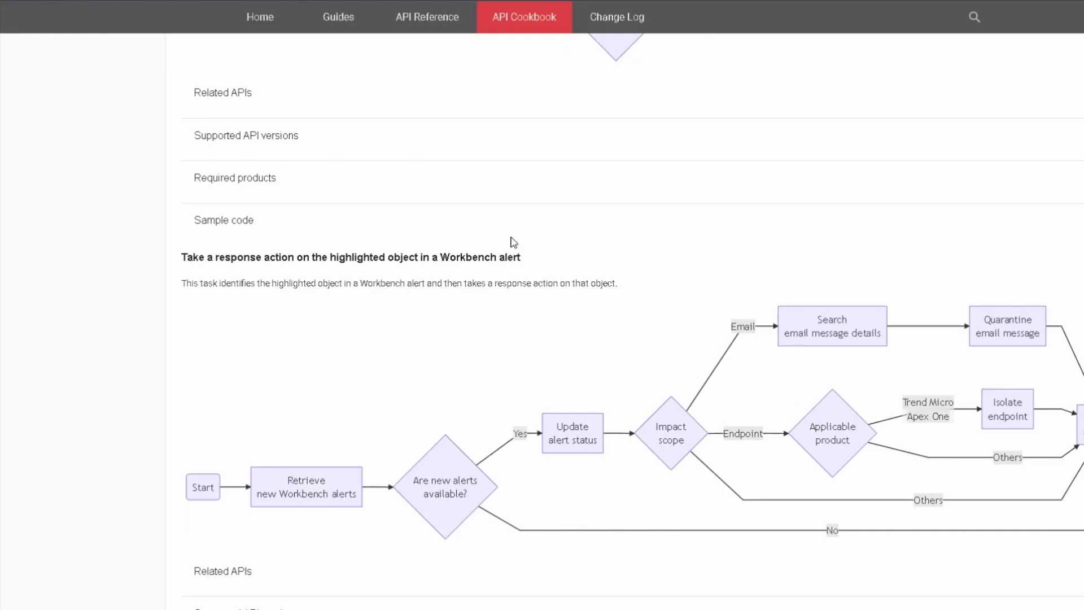
pyautogui.scroll(-3)
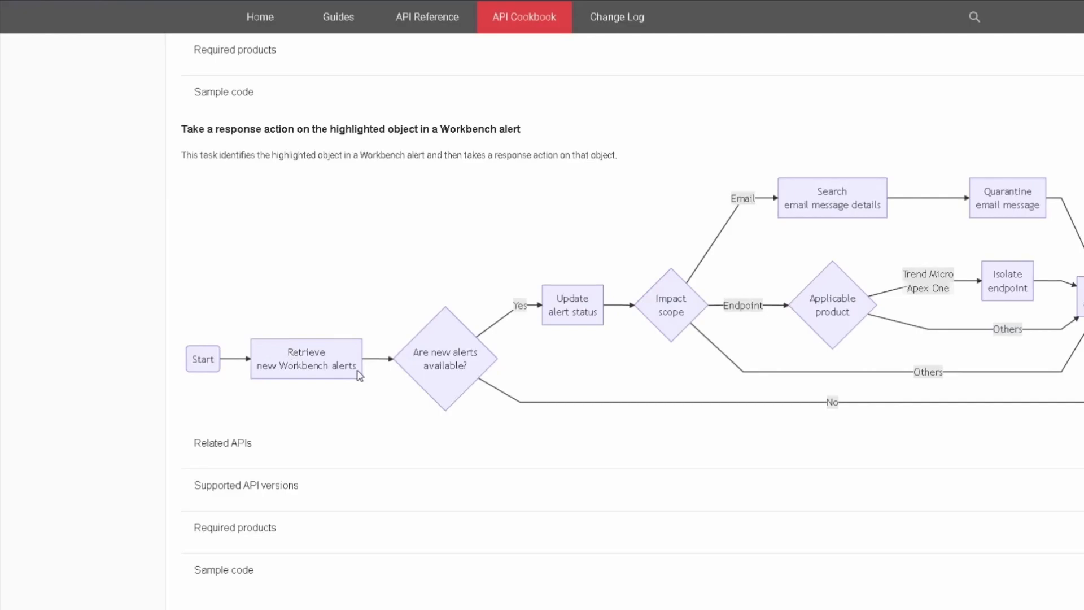
pyautogui.moveTo(543, 319)
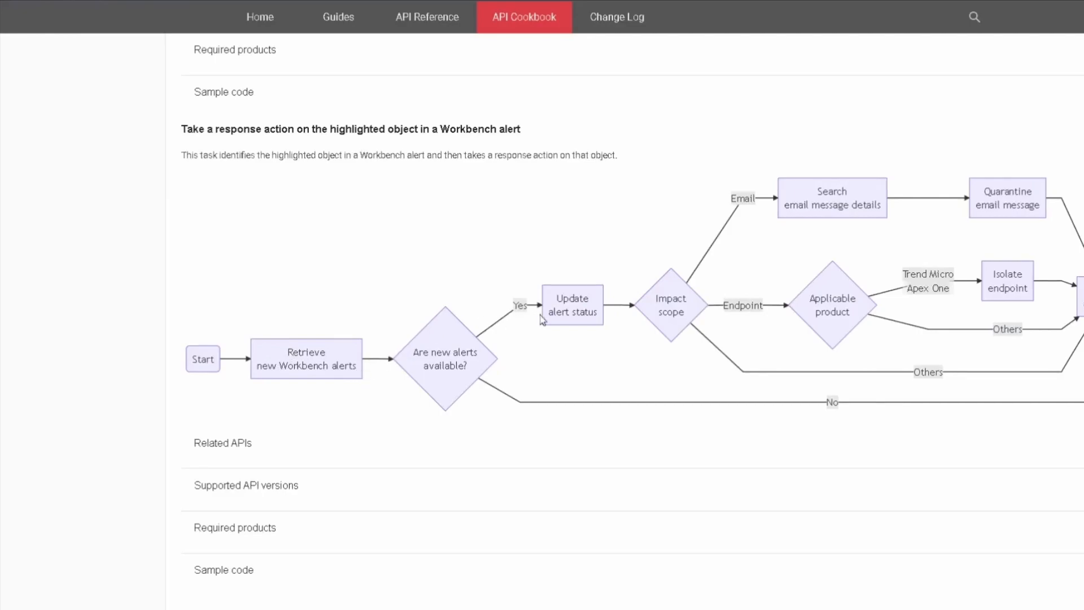
pyautogui.scroll(-3)
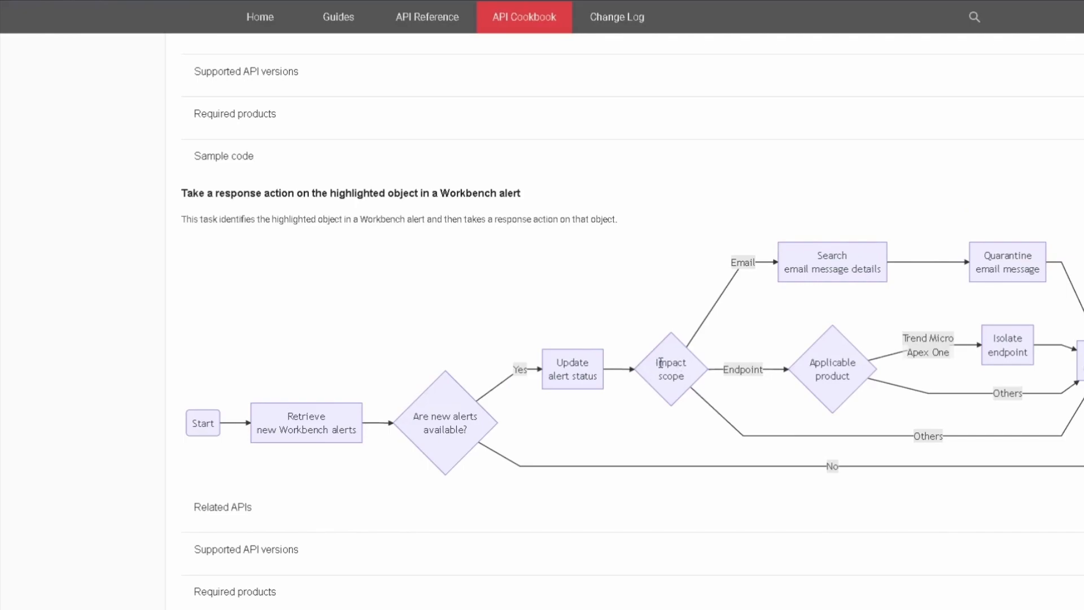
pyautogui.moveTo(824, 248)
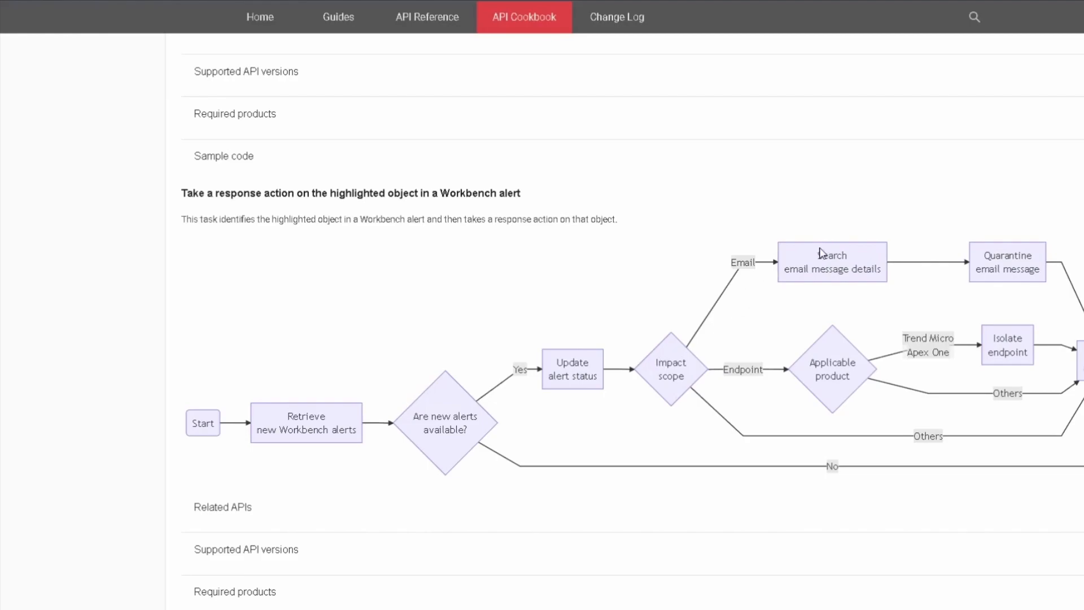
pyautogui.moveTo(1046, 275)
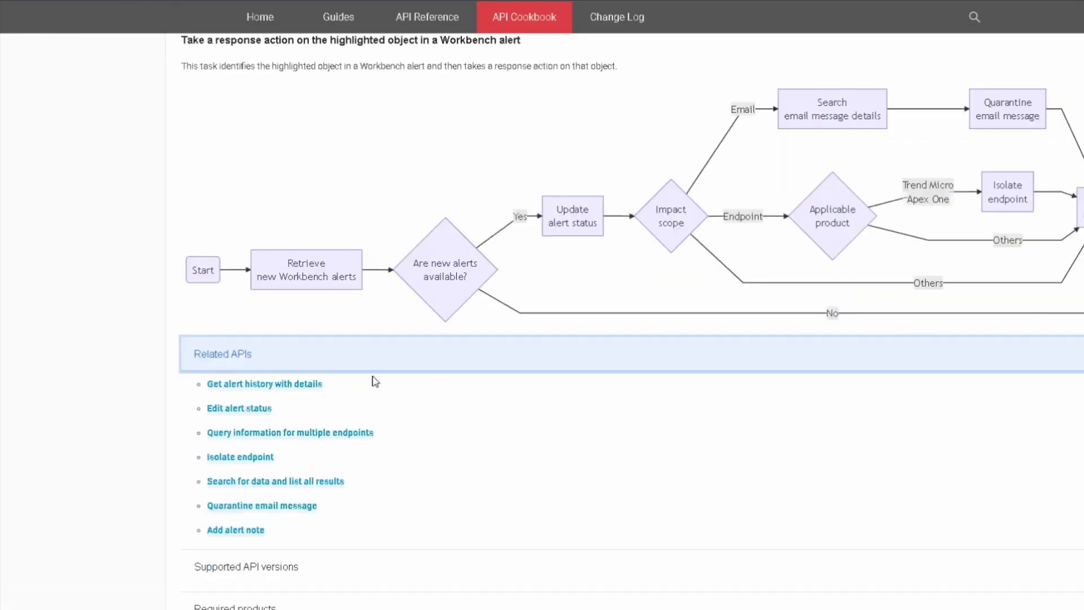
pyautogui.moveTo(331, 449)
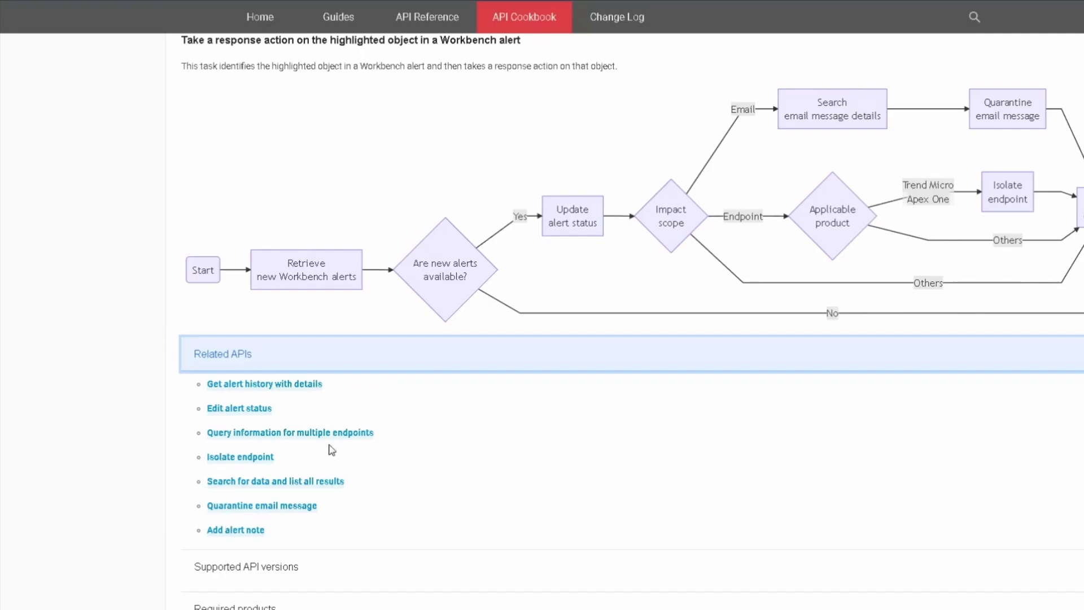
# - Collapse Related APIs and expand Sample code to show the Python option for the response action task
pyautogui.click(223, 418)
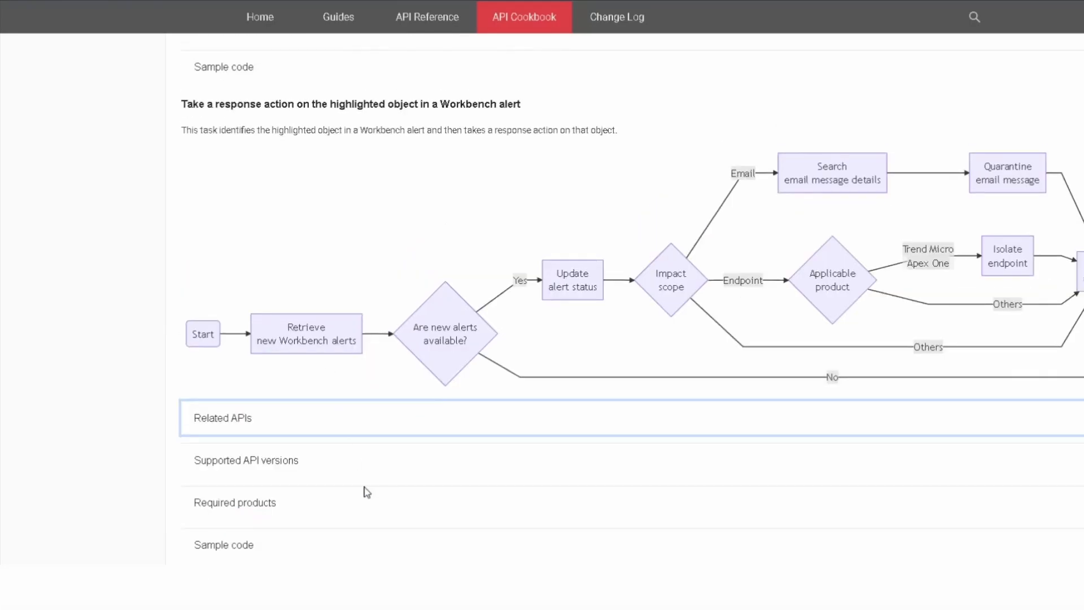
pyautogui.click(224, 544)
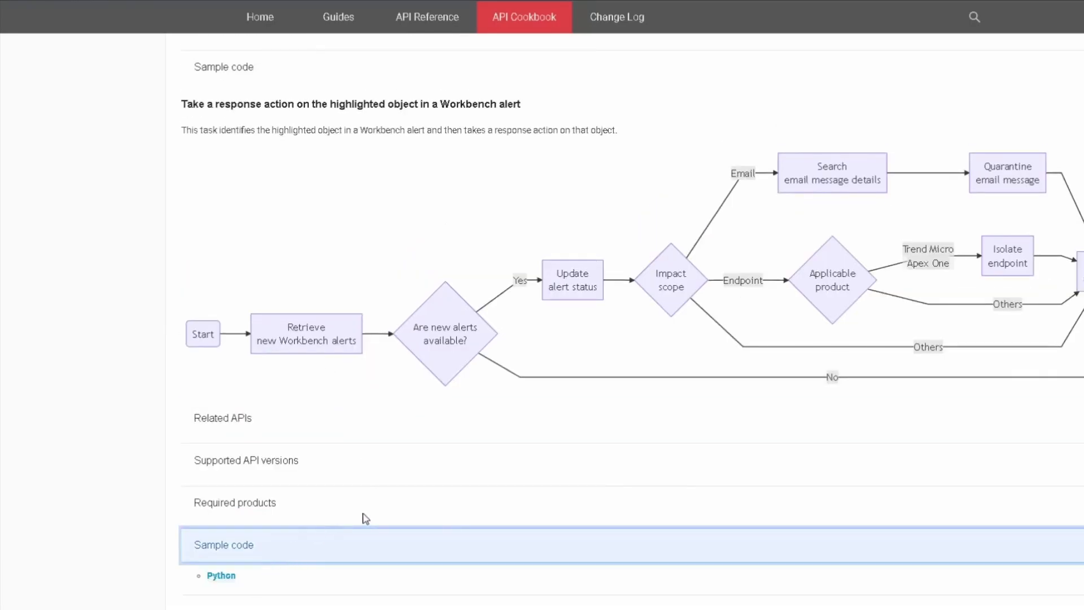